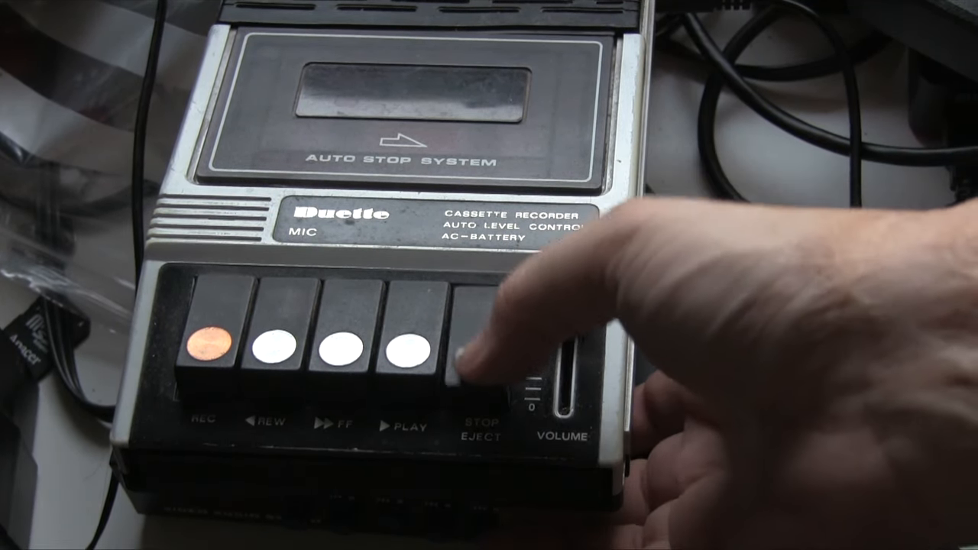
# Step: Start the cassette playing so the film-making suite loads
pyautogui.click(480, 360)
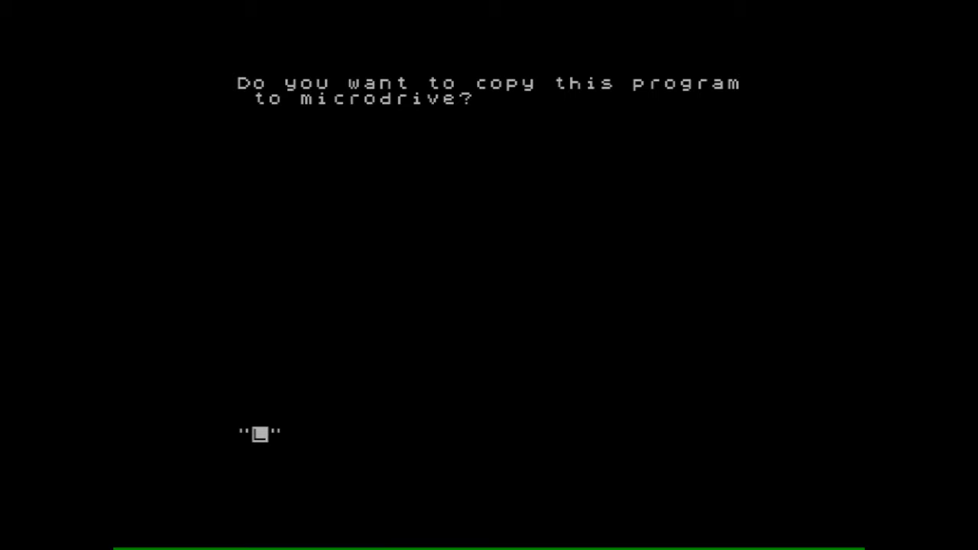
# Step: Answer the copy-to-microdrive prompt and continue to the main menu
pyautogui.write('m')
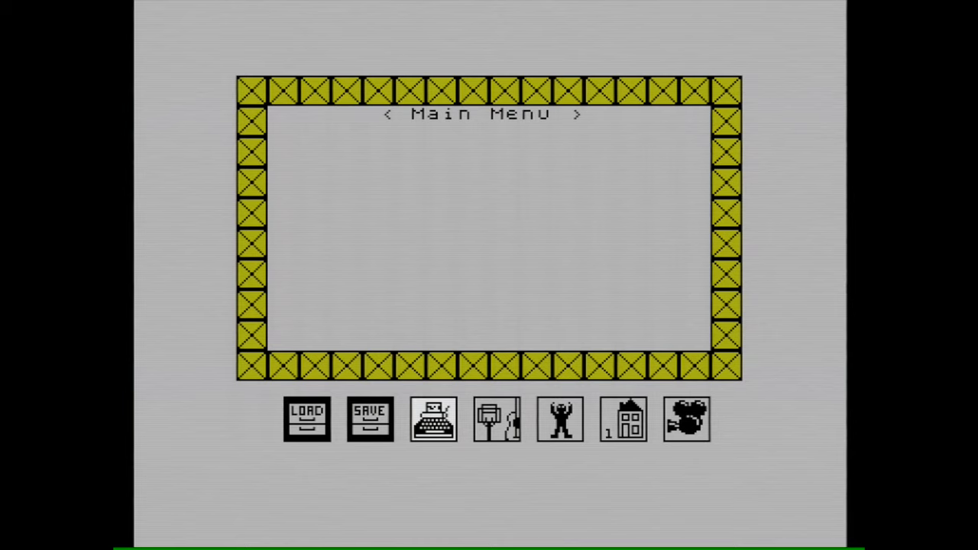
# Step: Launch the WordShot screenplay writer from the typewriter icon
pyautogui.click(495, 419)
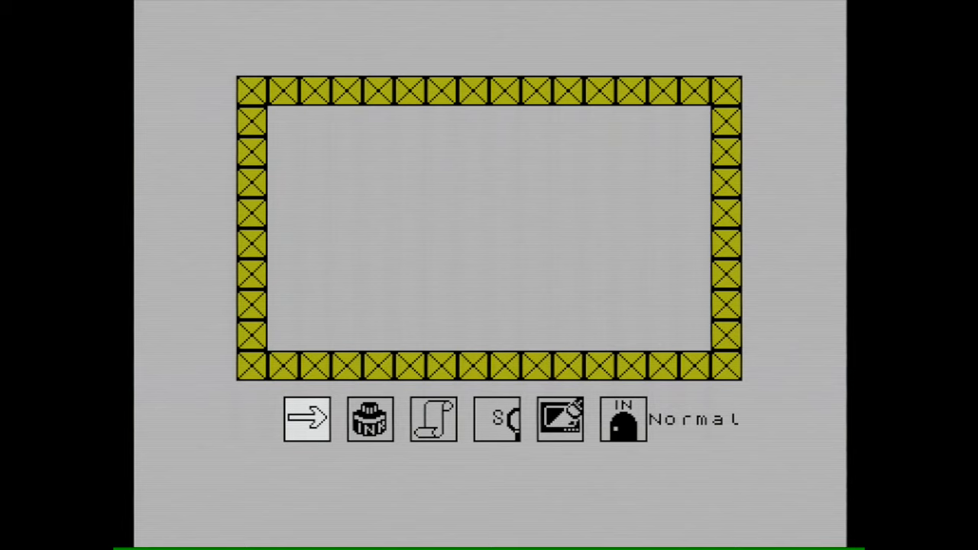
pyautogui.click(306, 419)
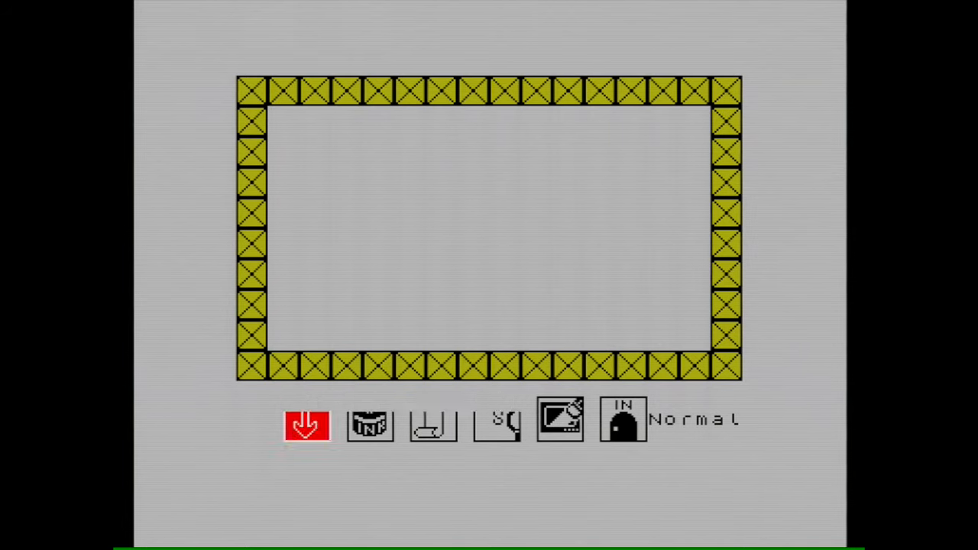
pyautogui.click(306, 422)
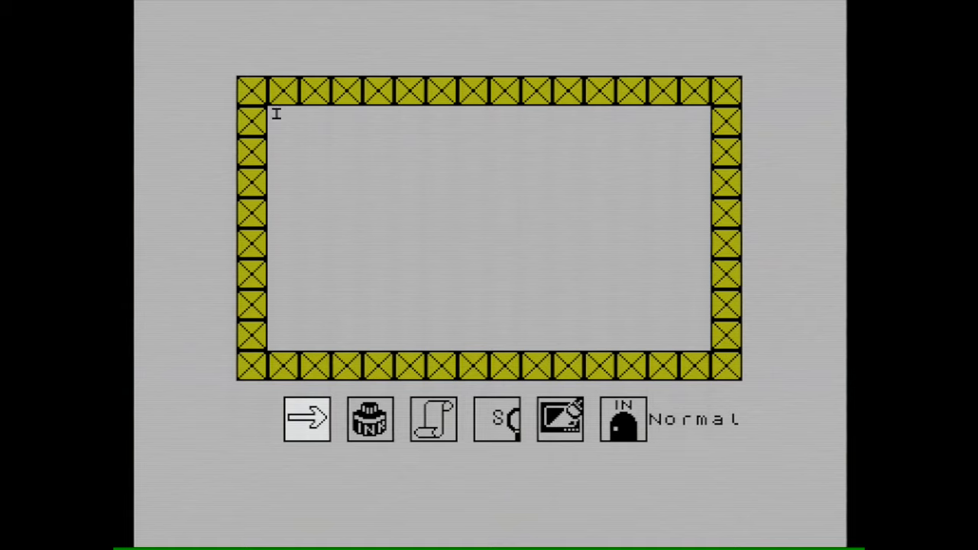
# Step: Write the scene heading 'INT. bedroom' and the character name 'Johnny'
pyautogui.write('INT')
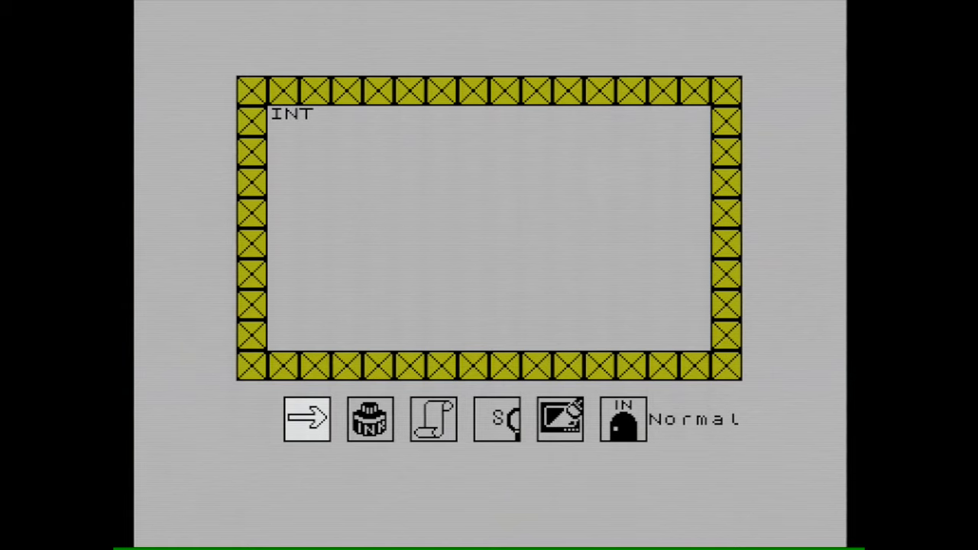
pyautogui.write('.')
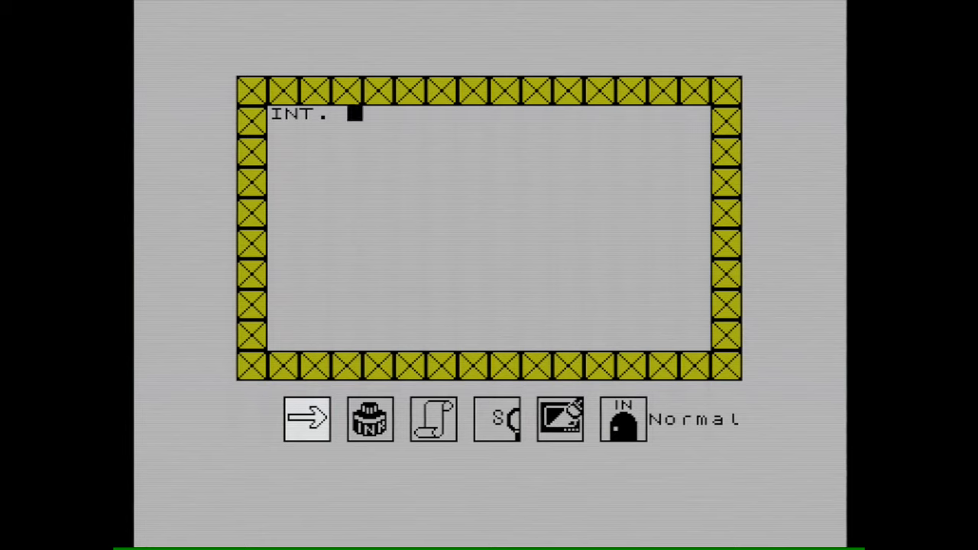
pyautogui.write('bed')
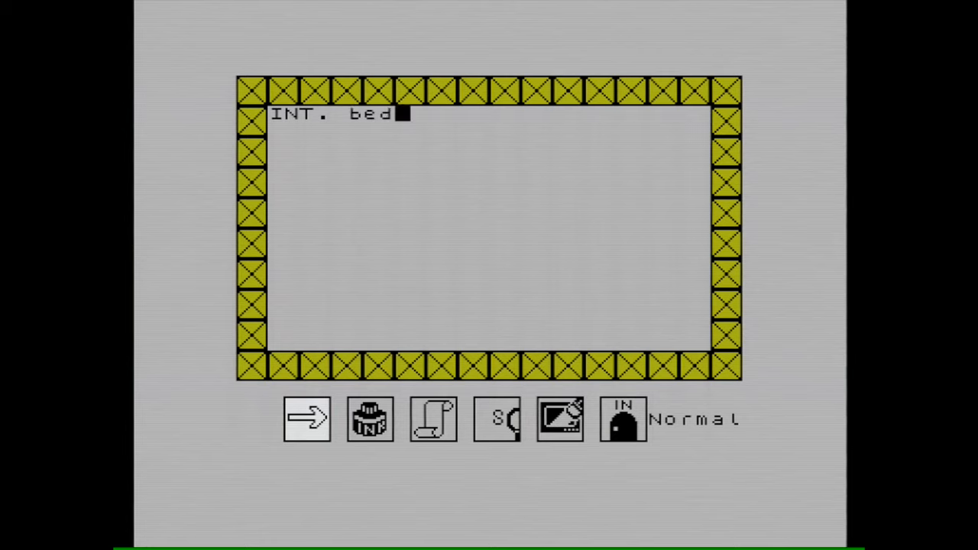
pyautogui.write('room')
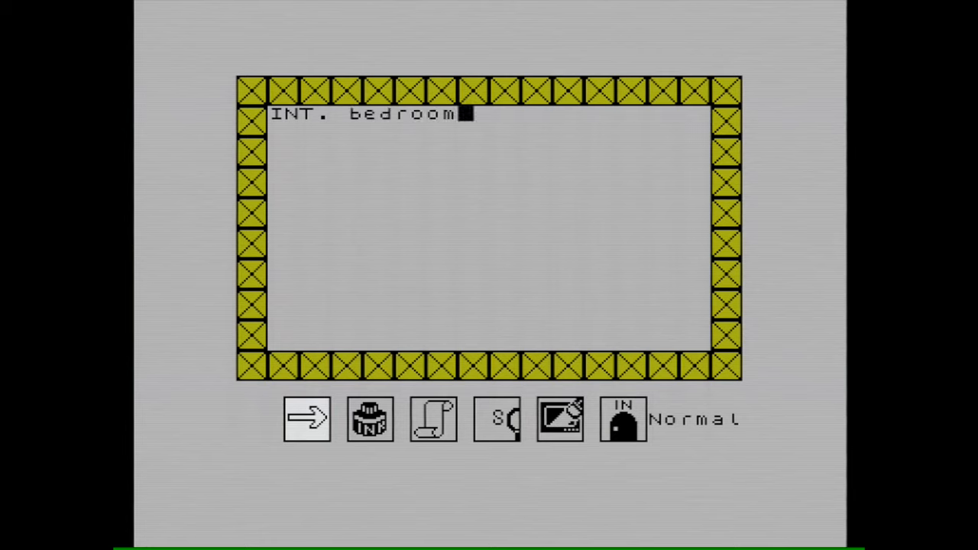
pyautogui.press('enter')
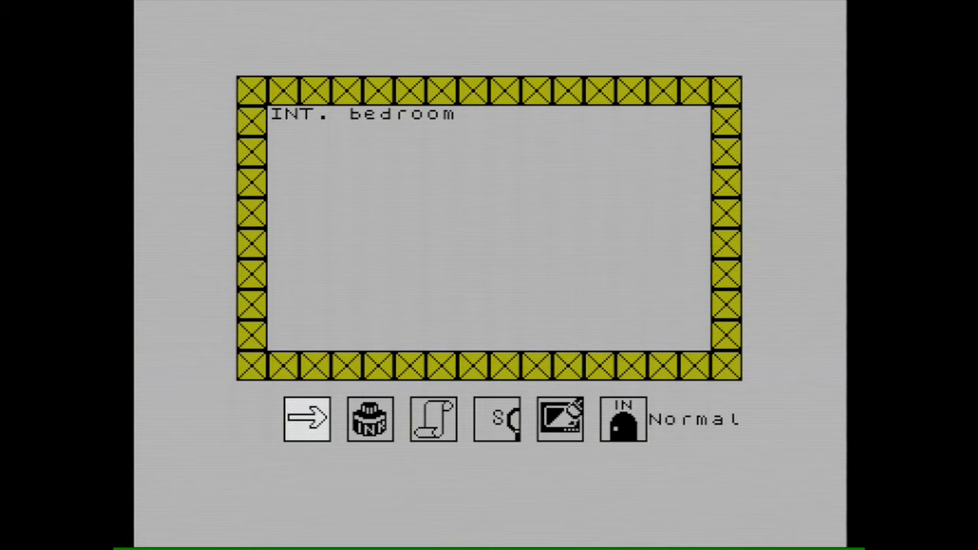
pyautogui.write('J')
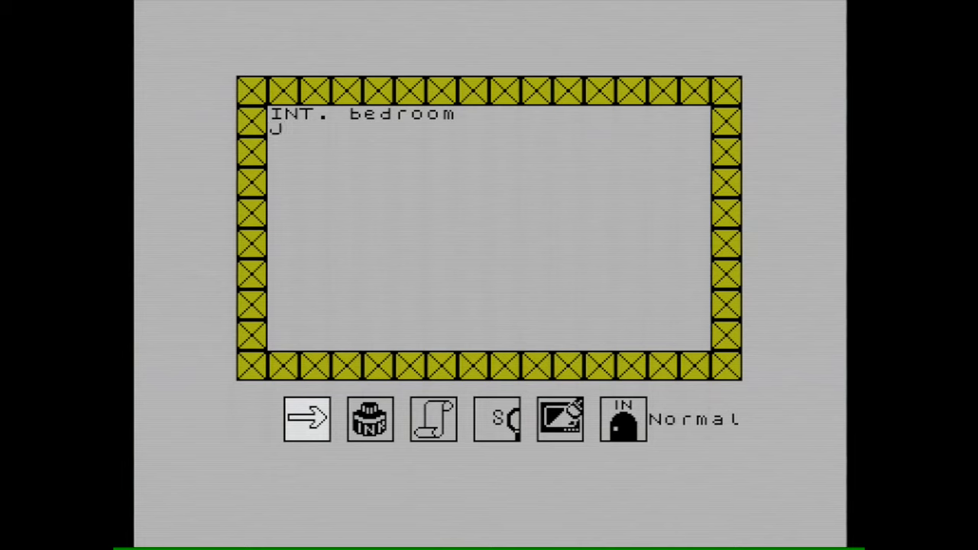
pyautogui.write('ohnny')
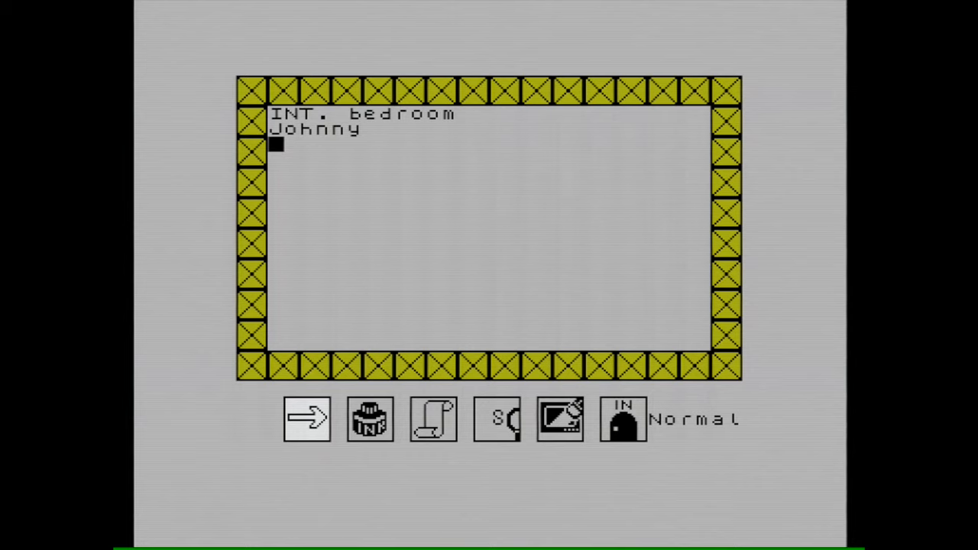
# Step: Write the dialogue 'This is a screenplay editor for the spectrum' and select the exit icon
pyautogui.write('This is a scr')
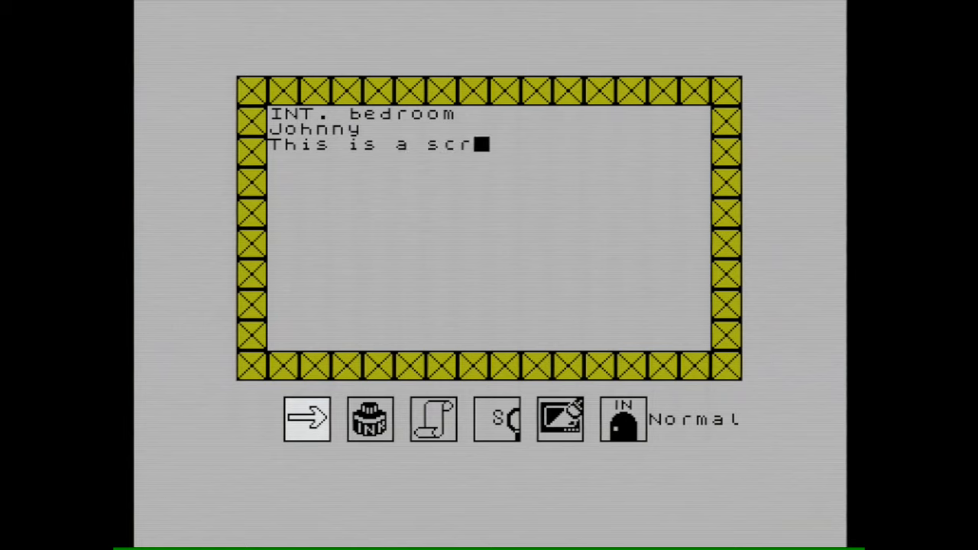
pyautogui.write('en')
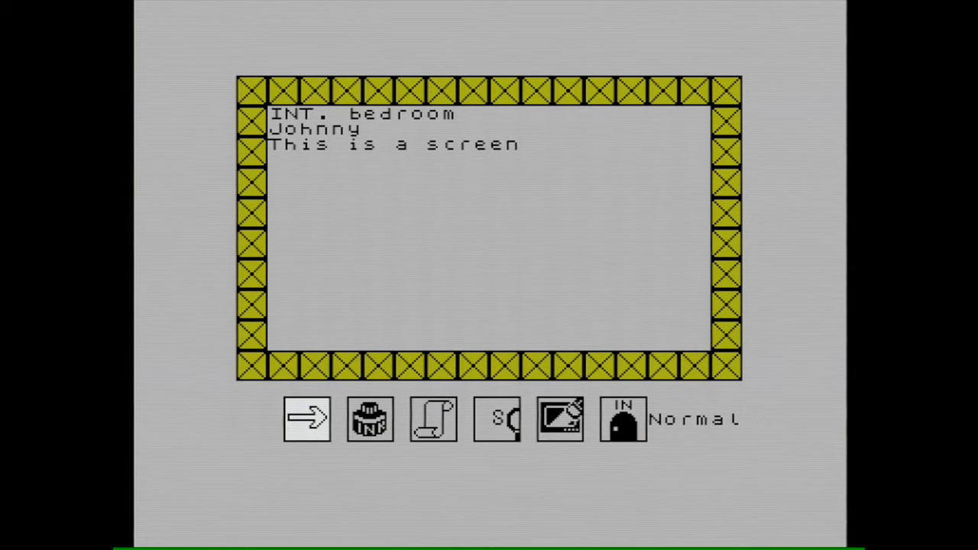
pyautogui.write('play')
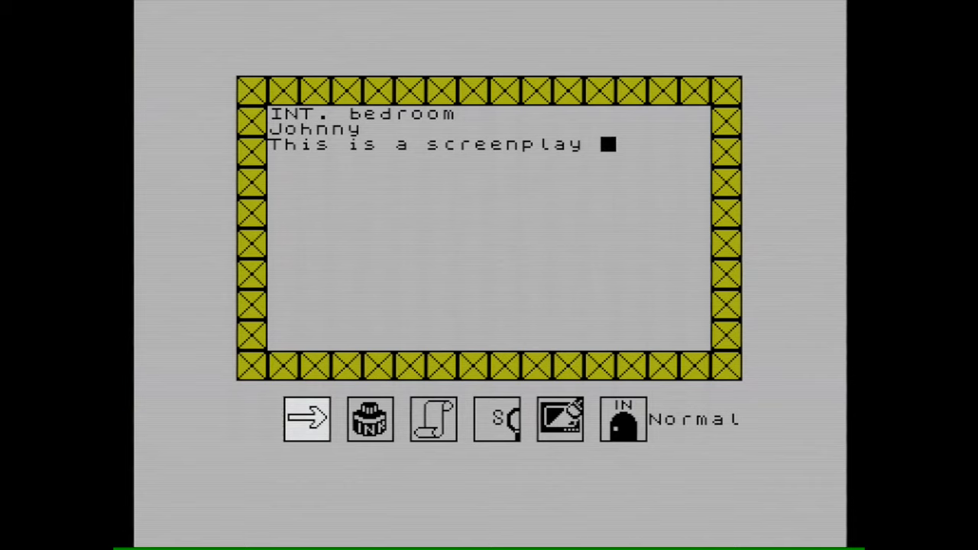
pyautogui.write('ed')
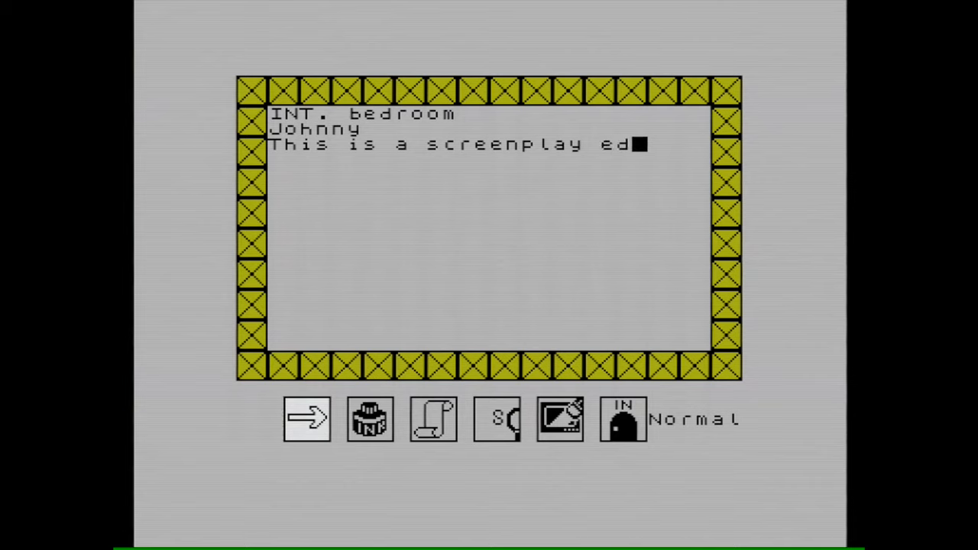
pyautogui.write('itr')
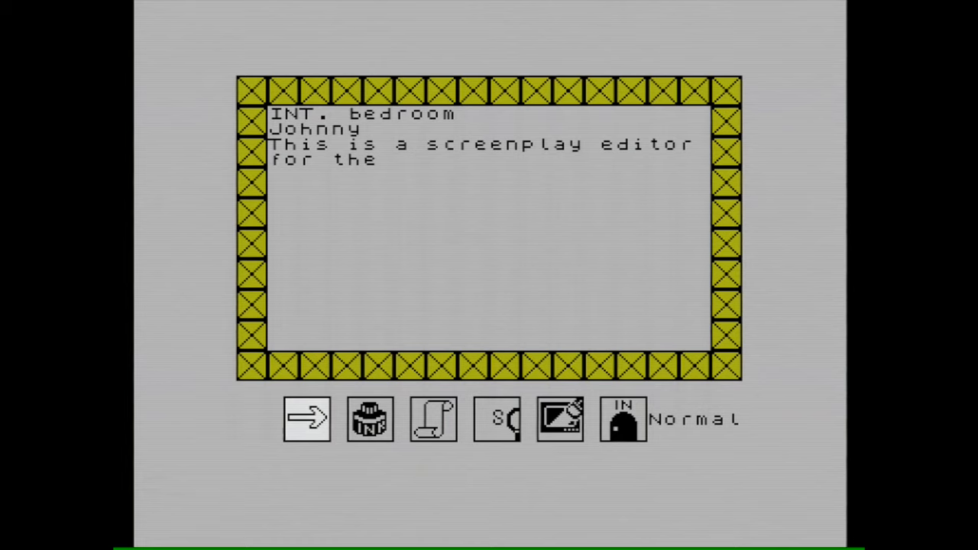
pyautogui.write('spect')
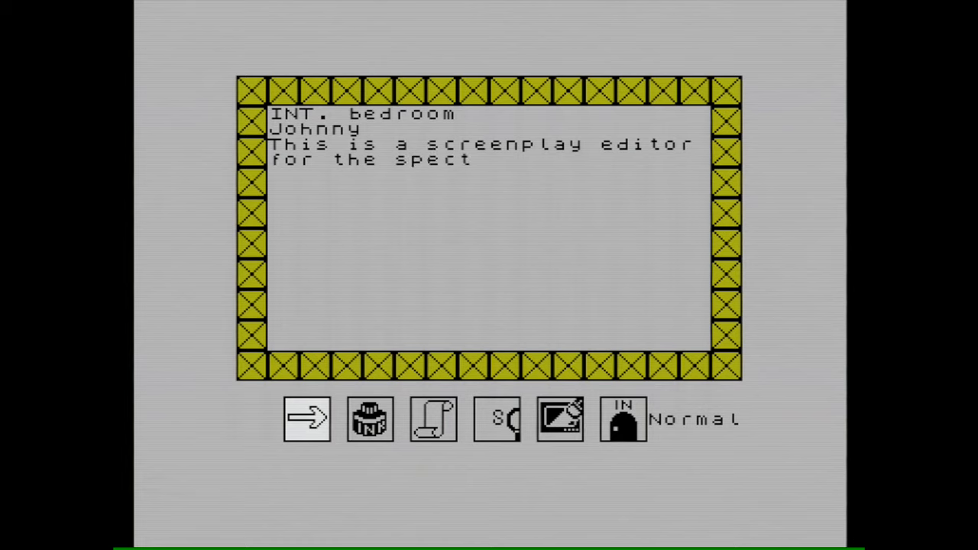
pyautogui.write('rum')
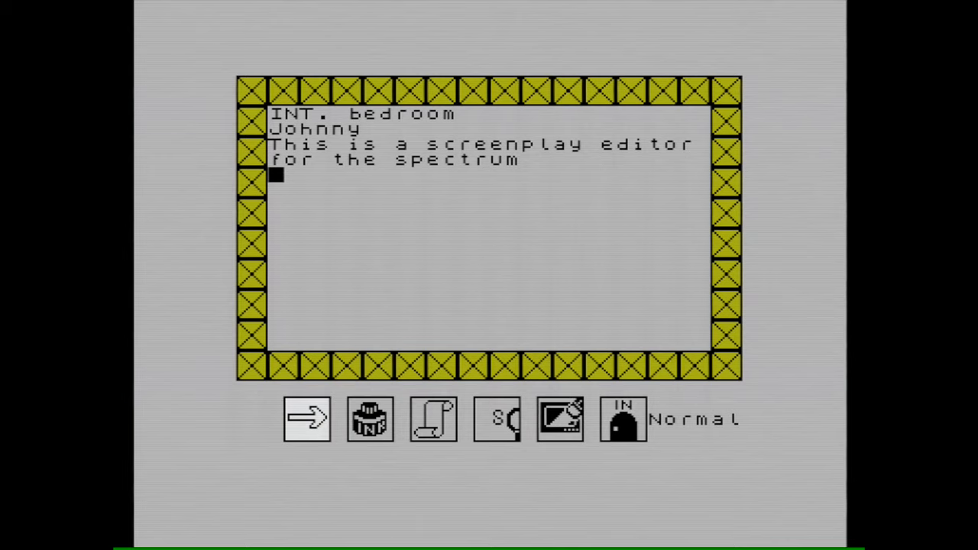
pyautogui.click(495, 418)
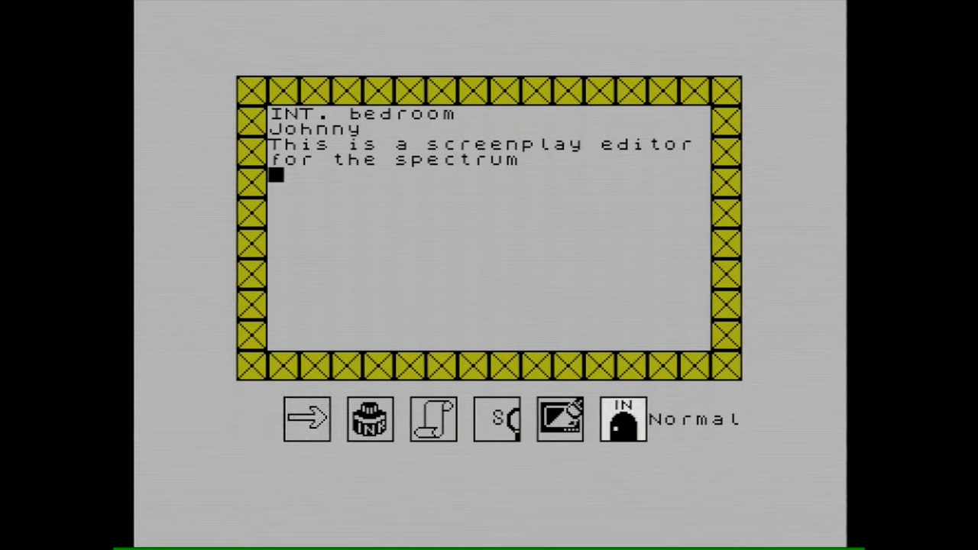
# Step: Return to the main menu and enter the music composer
pyautogui.click(623, 418)
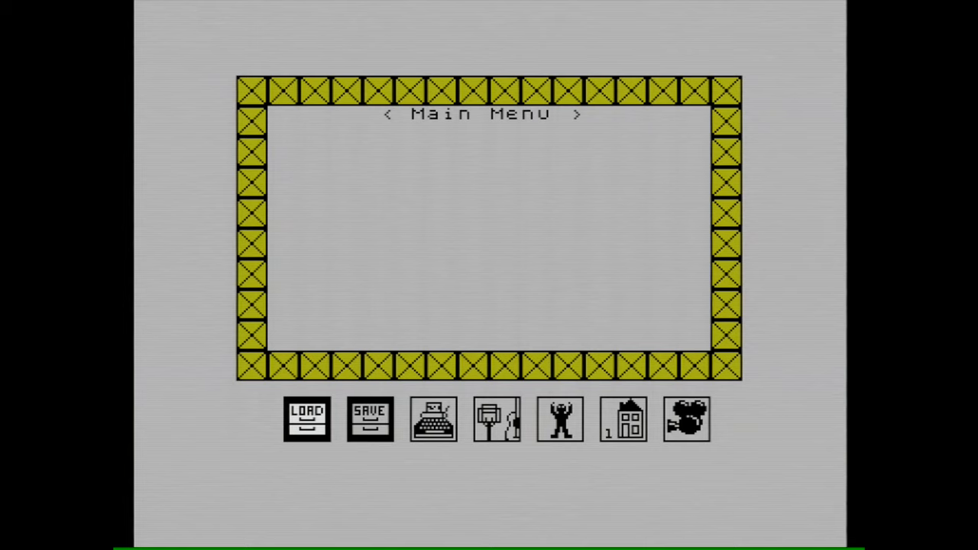
pyautogui.click(496, 419)
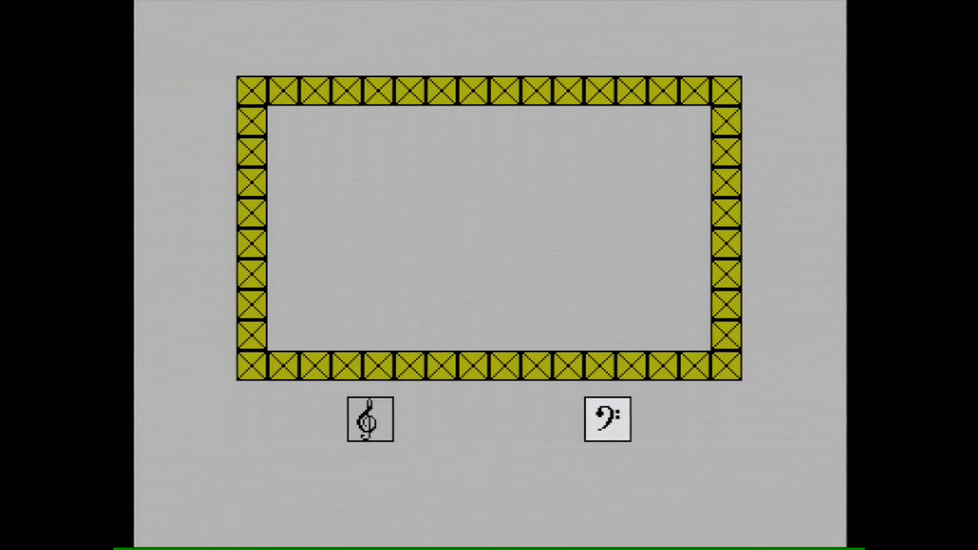
# Step: Choose the bass clef and begin placing notes on the 3/4 stave
pyautogui.click(608, 419)
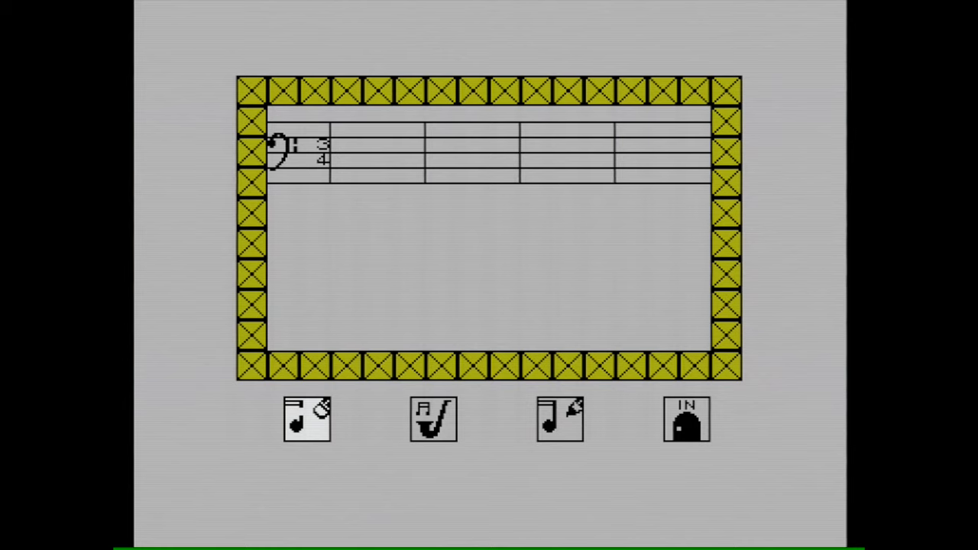
pyautogui.click(434, 419)
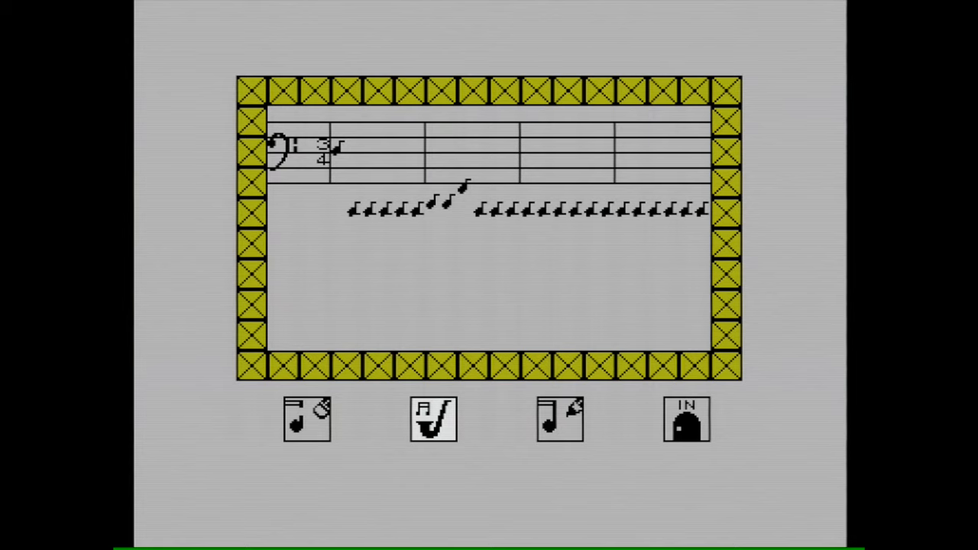
# Step: Play back the bass tune, then leave the music composer
pyautogui.click(434, 419)
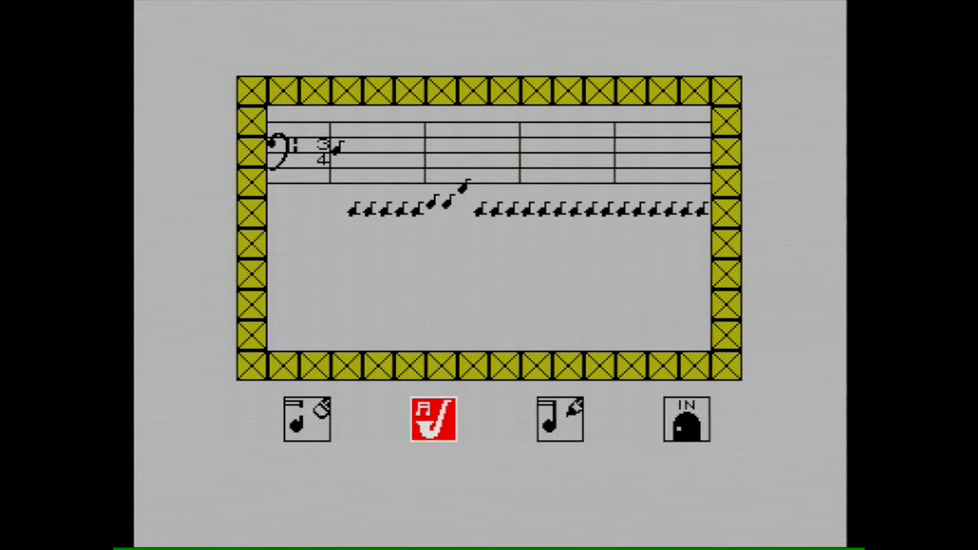
pyautogui.click(434, 419)
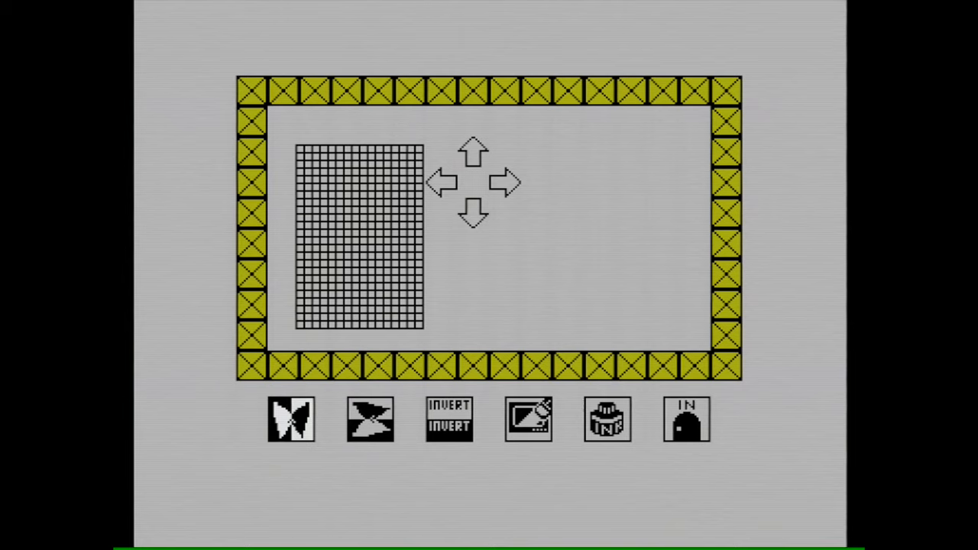
# Step: Toggle a few pixels on the single-frame character grid, then leave it for the sprite menu
pyautogui.click(303, 150)
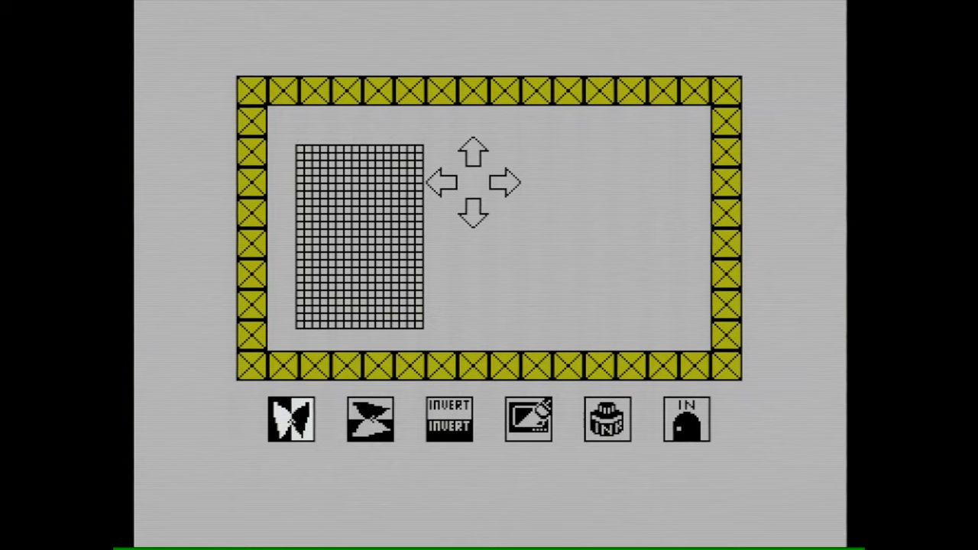
pyautogui.click(303, 152)
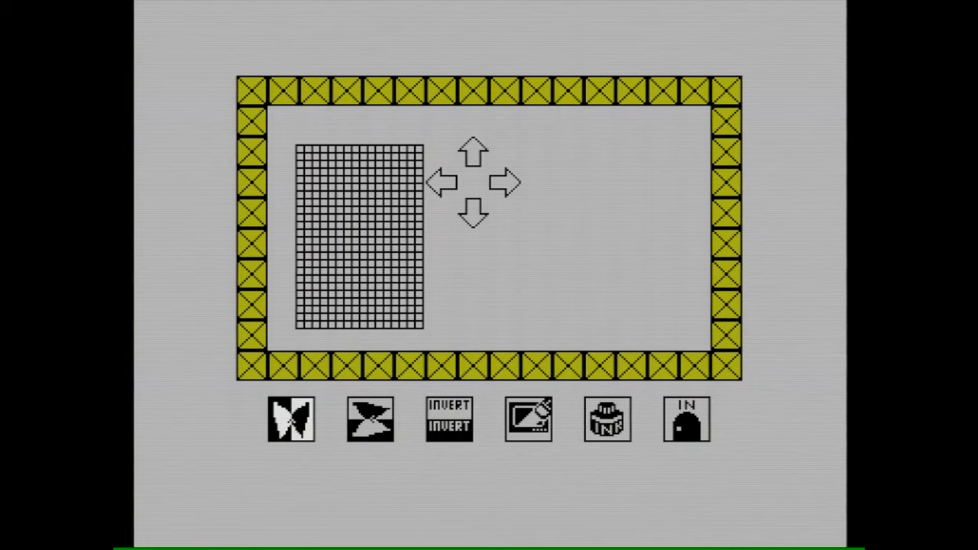
pyautogui.click(302, 151)
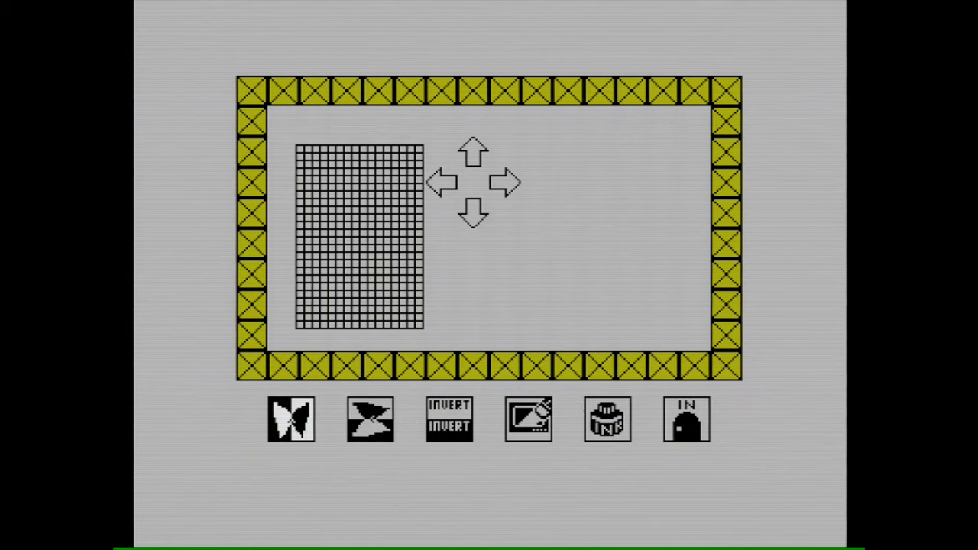
pyautogui.click(302, 150)
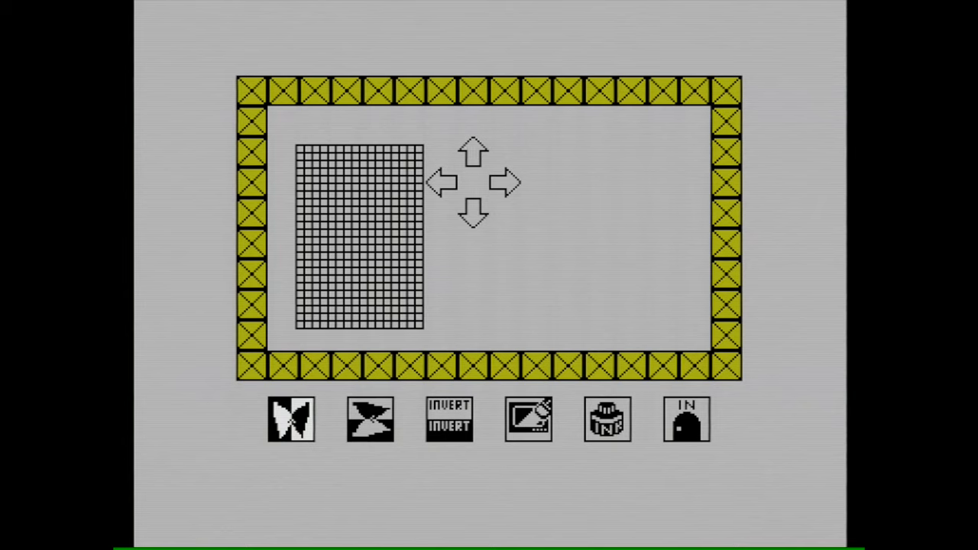
pyautogui.click(301, 150)
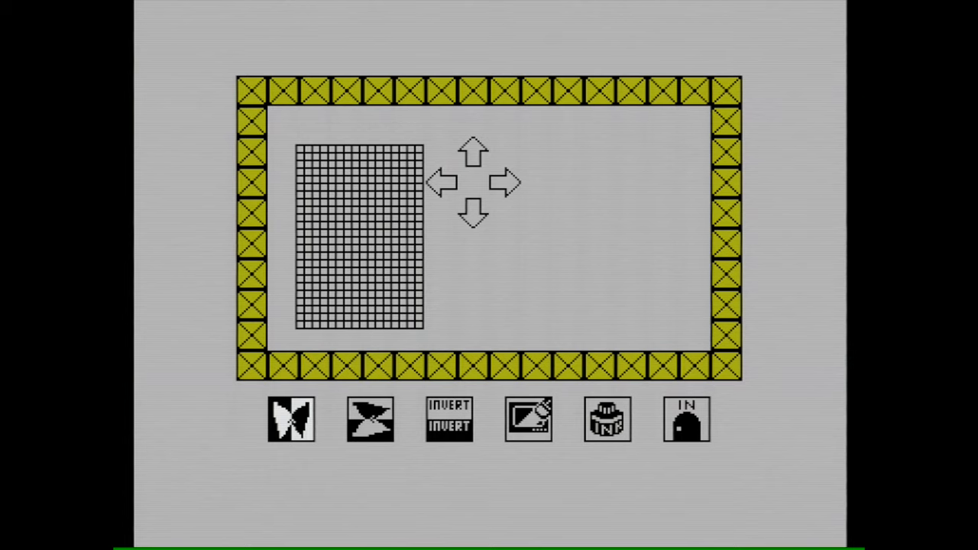
pyautogui.click(300, 263)
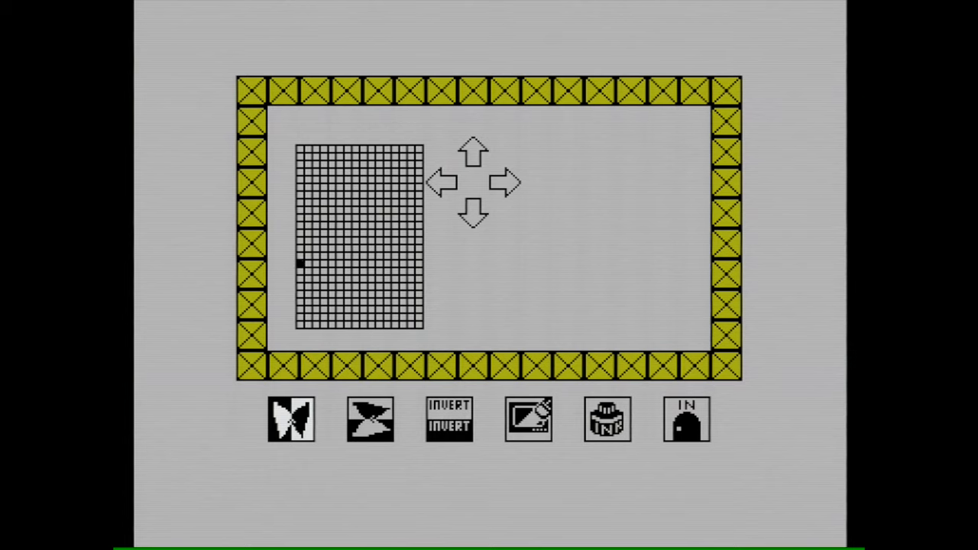
pyautogui.click(473, 153)
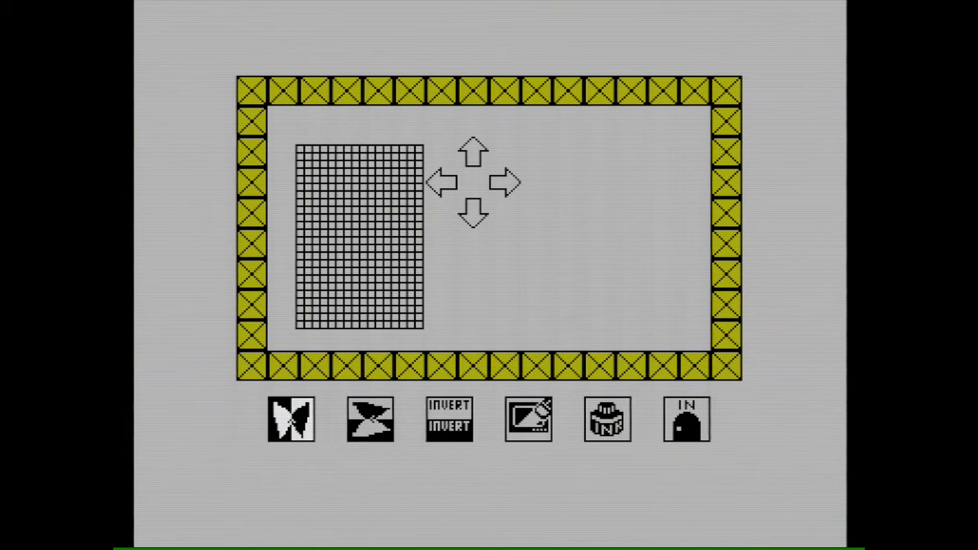
pyautogui.click(355, 150)
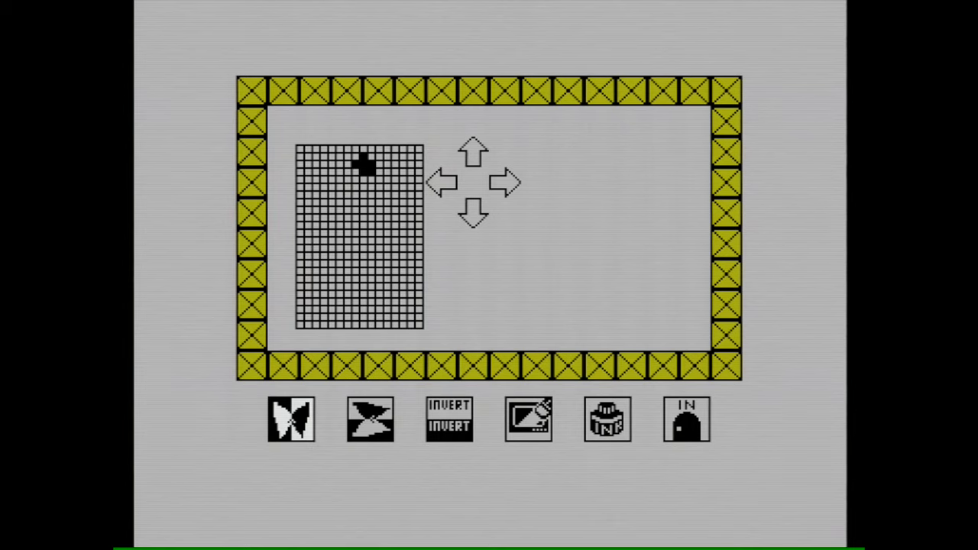
pyautogui.click(473, 184)
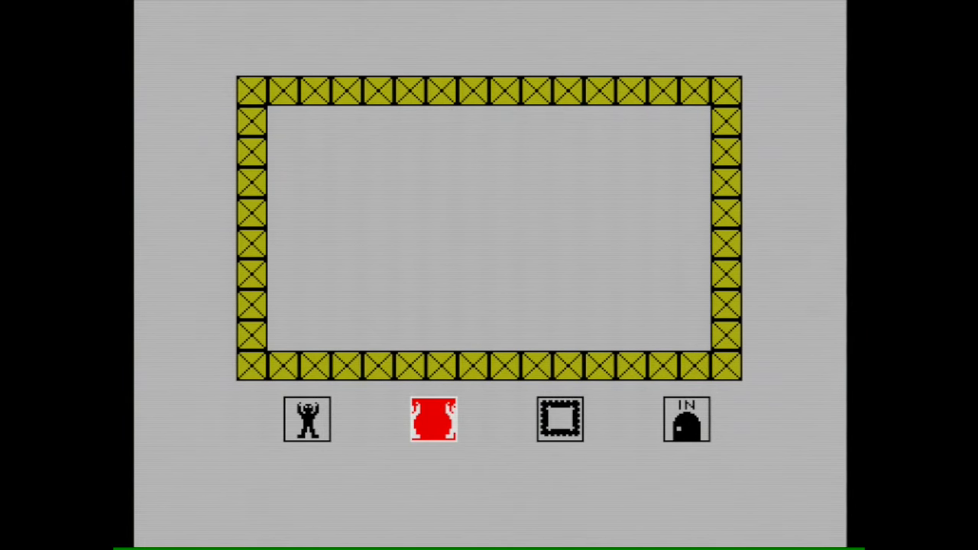
# Step: Enter the two-frame character editor and fill a black block in the first frame
pyautogui.click(431, 419)
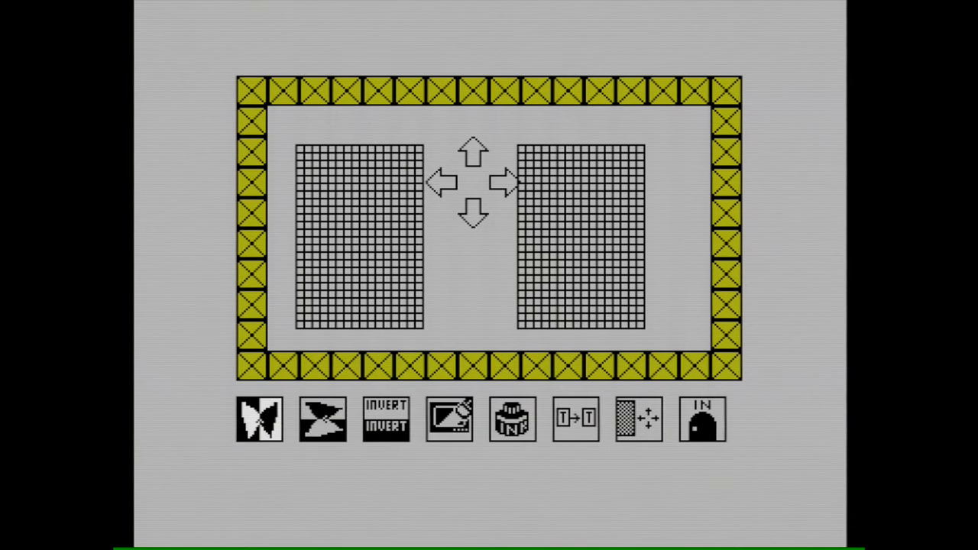
pyautogui.click(300, 202)
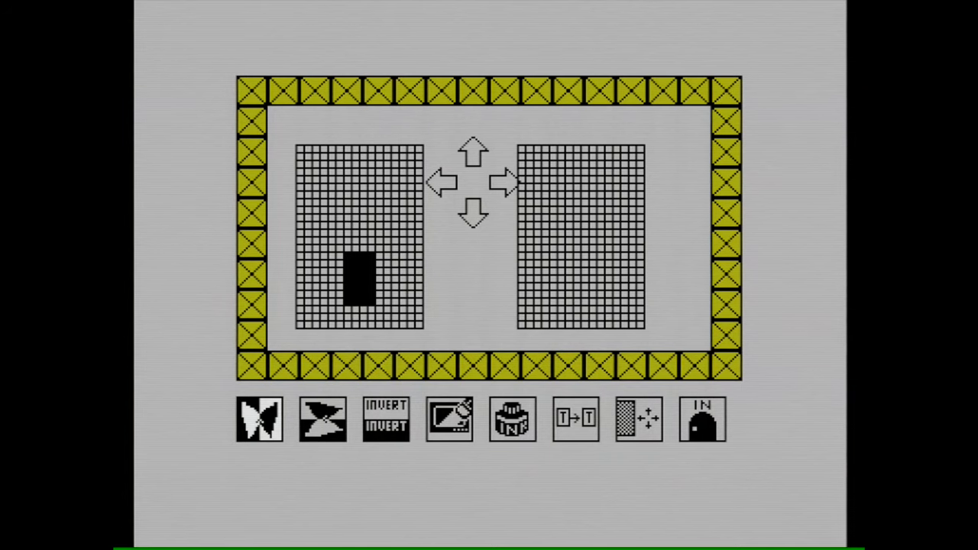
pyautogui.click(386, 302)
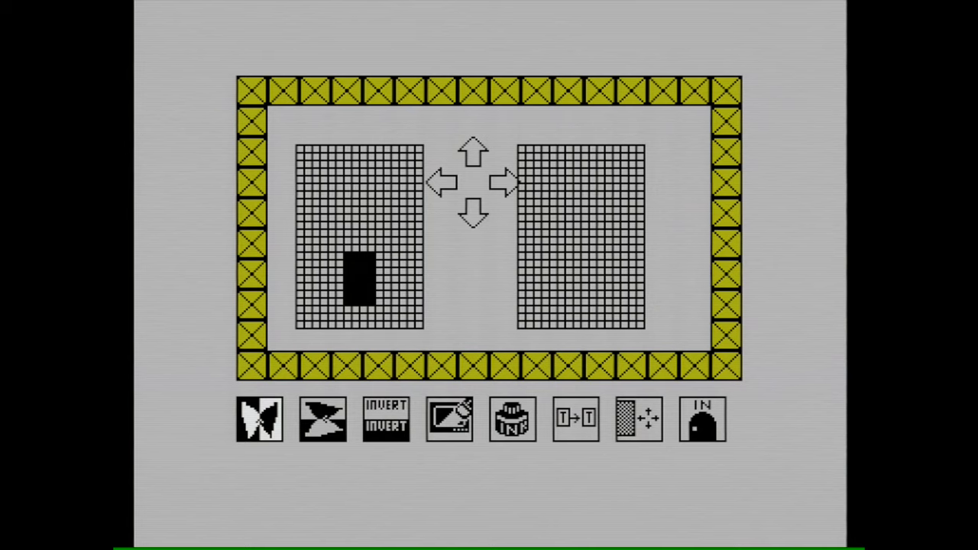
pyautogui.click(260, 419)
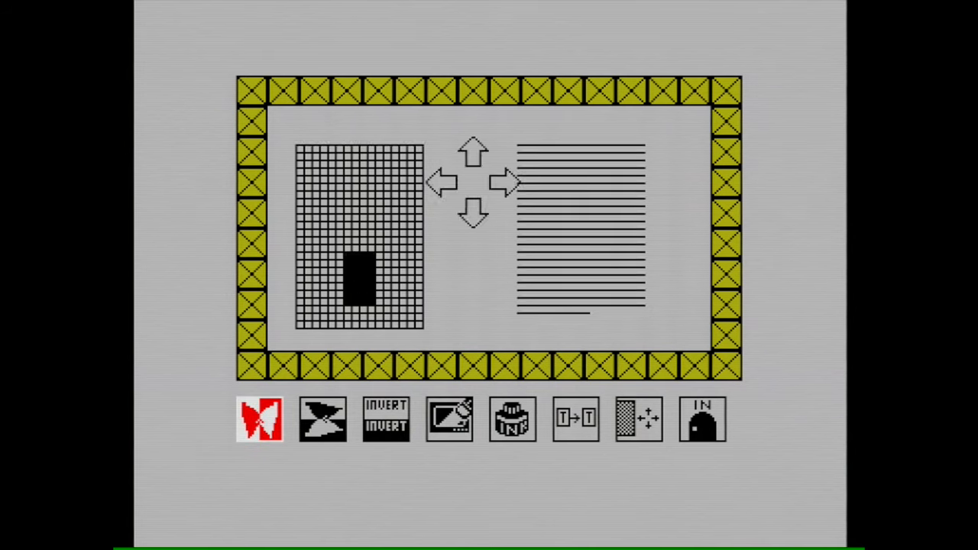
pyautogui.click(259, 419)
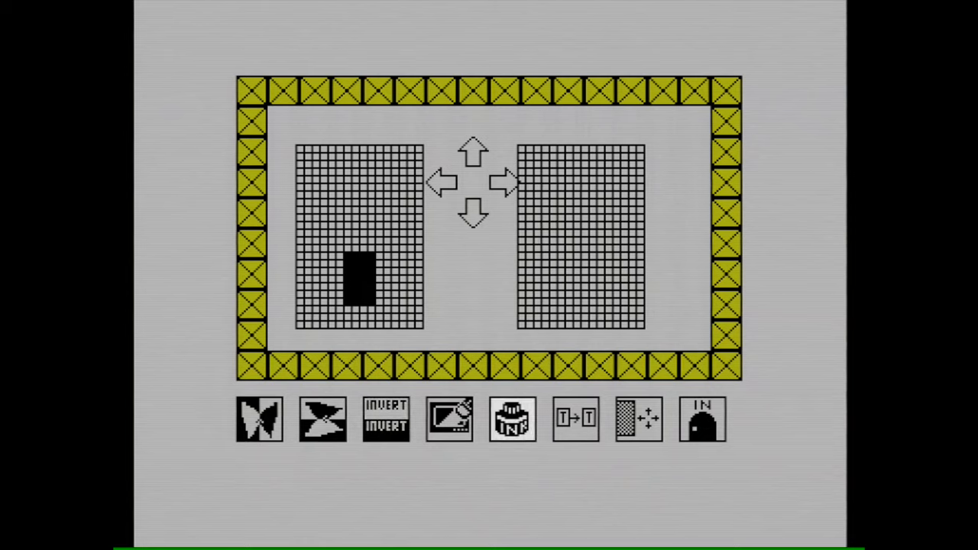
pyautogui.click(575, 419)
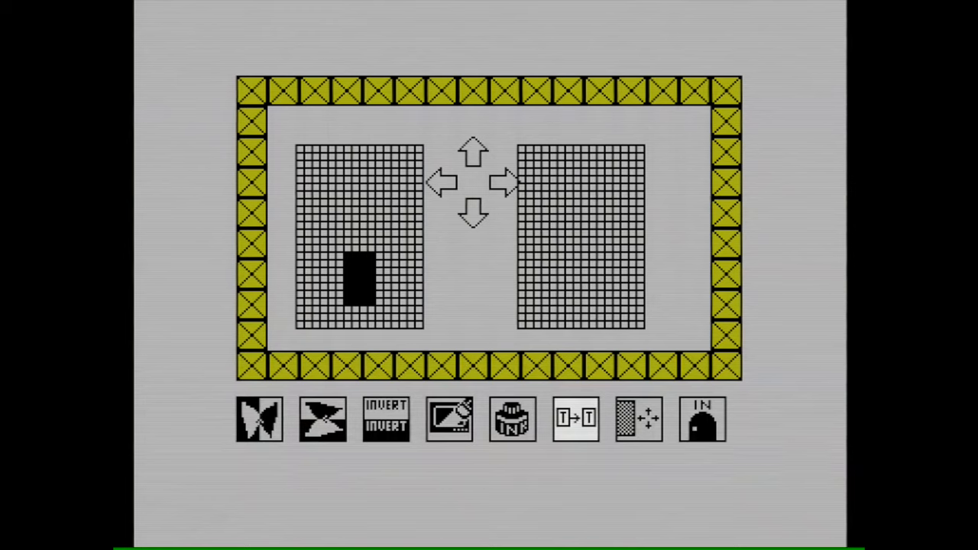
pyautogui.click(339, 278)
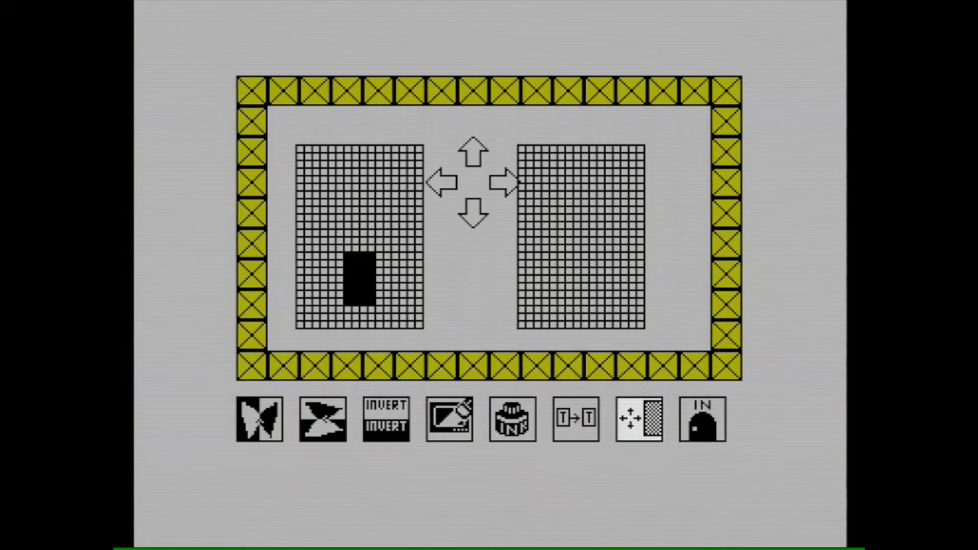
# Step: Fill a shifted black block in the second frame, then exit to the scenery screen
pyautogui.click(521, 316)
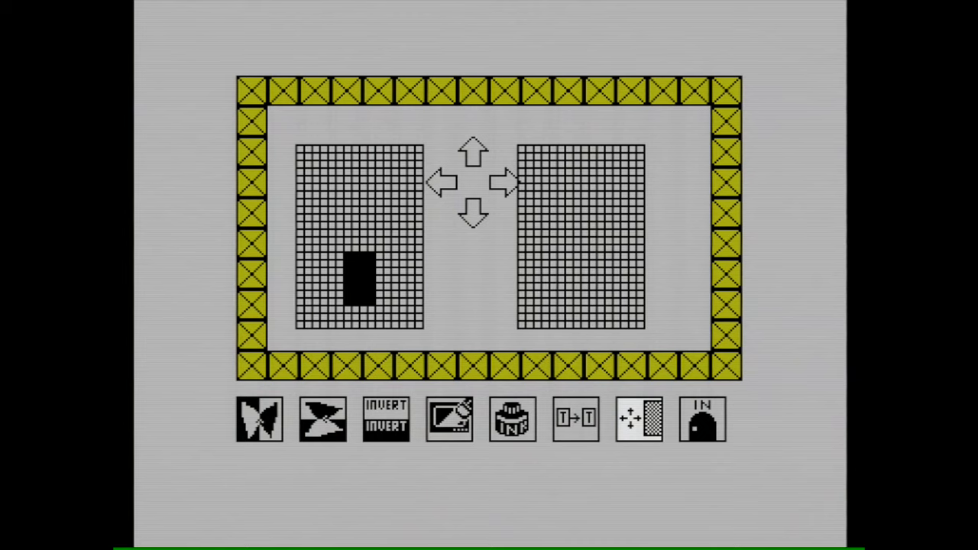
pyautogui.click(568, 324)
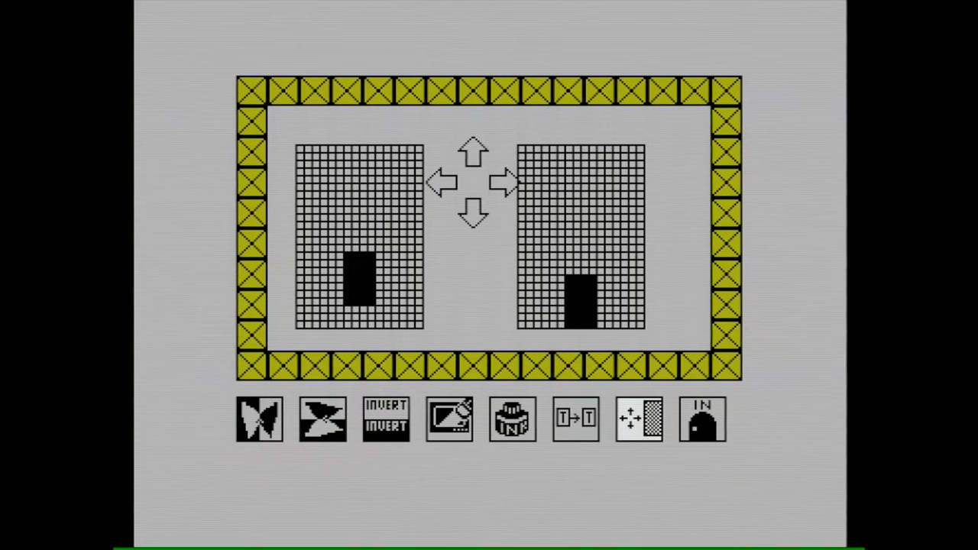
pyautogui.click(638, 419)
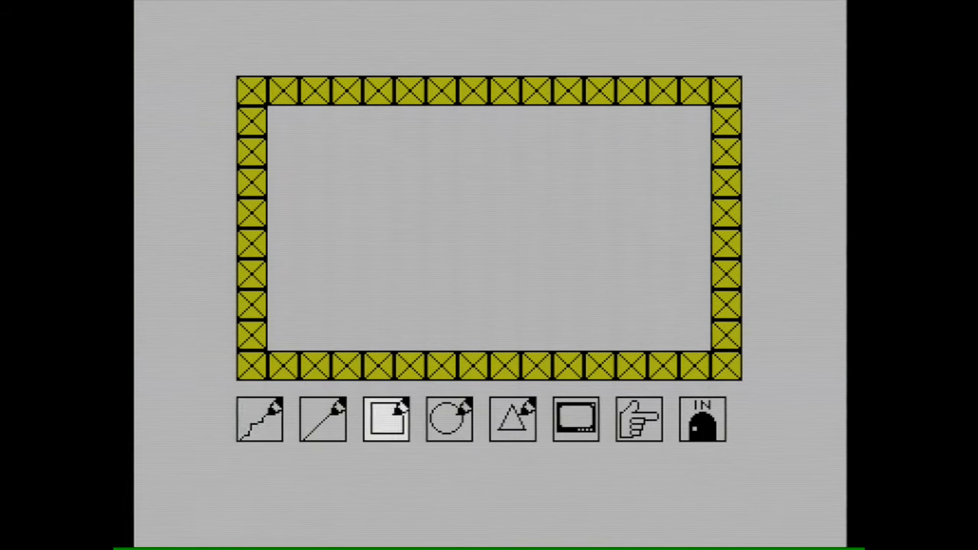
# Step: Draw a tilted rectangle outline on the left part of the scenery background
pyautogui.click(385, 419)
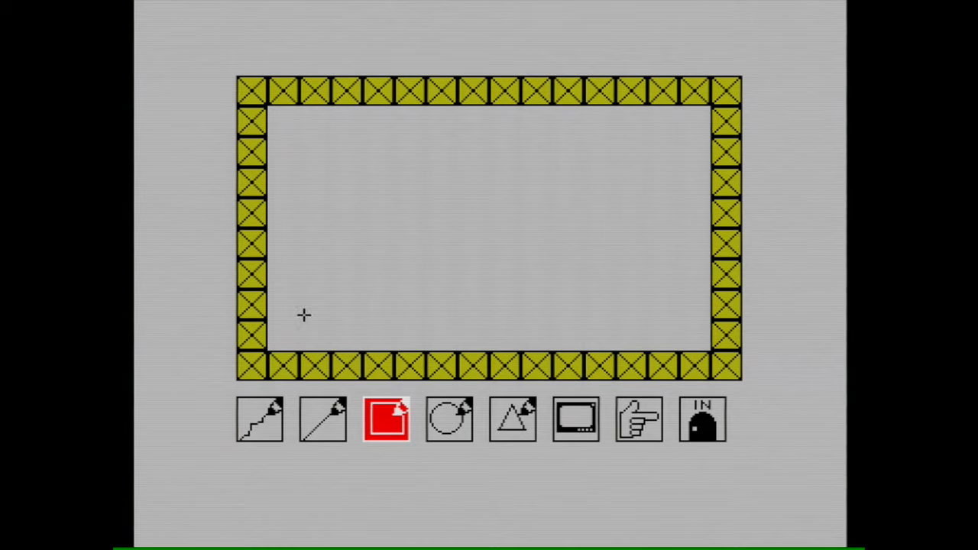
pyautogui.moveTo(318, 300)
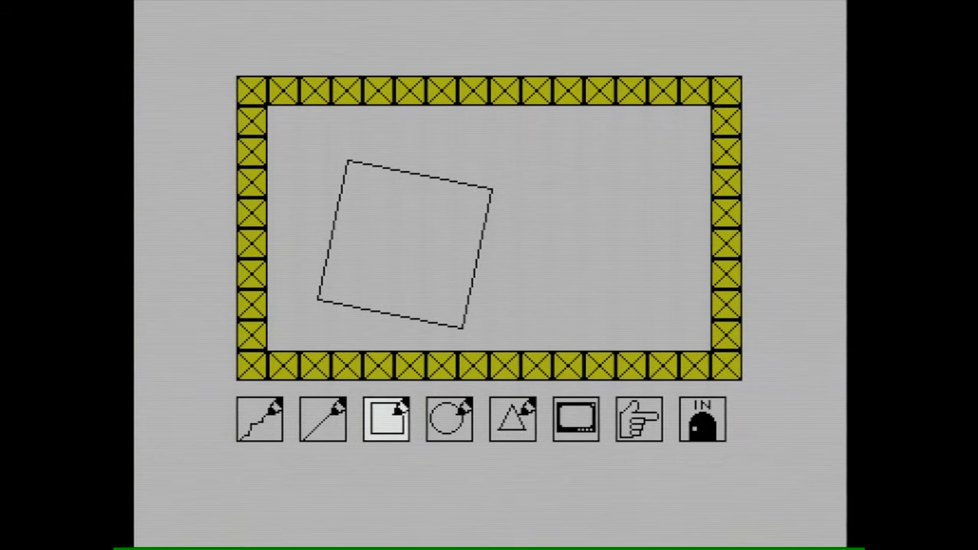
pyautogui.click(385, 419)
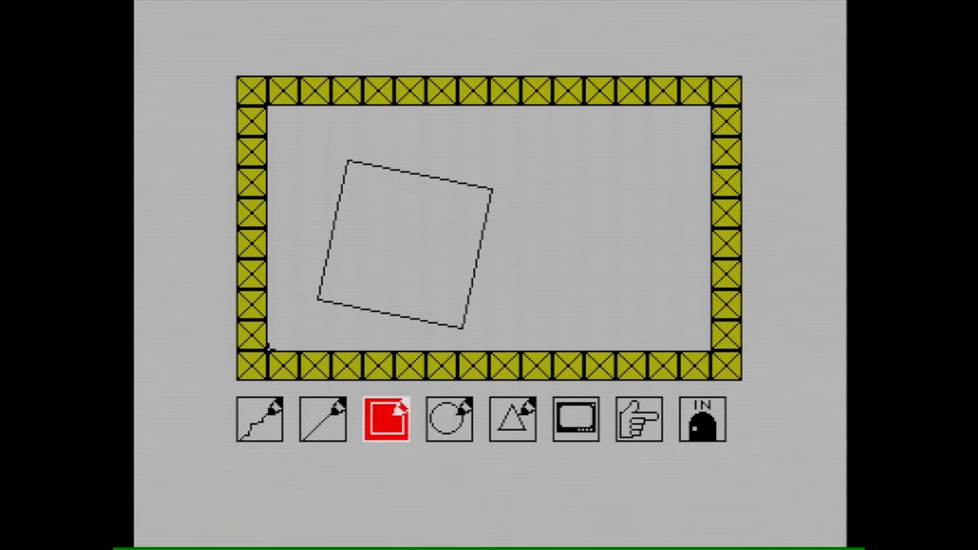
pyautogui.click(385, 418)
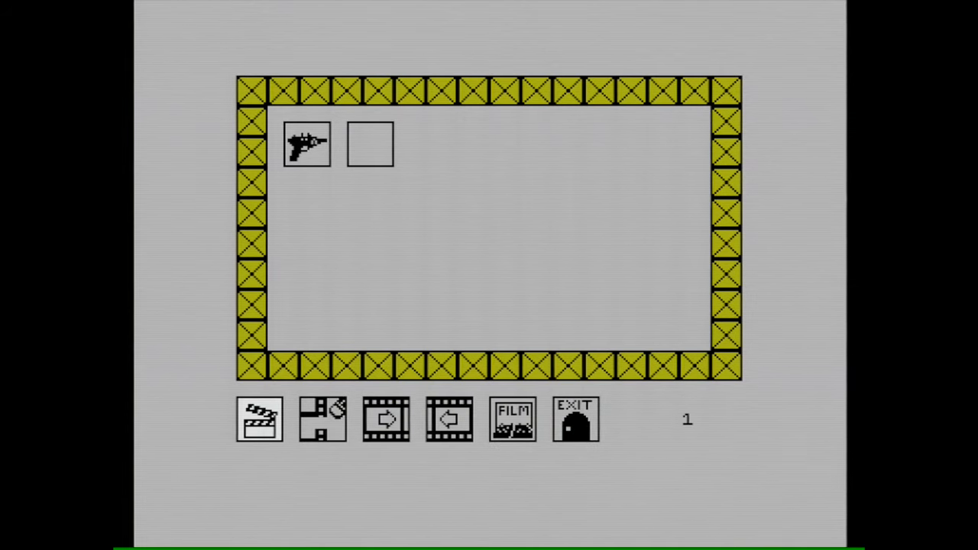
# Step: Place the item in frame 1 and advance to an empty frame 2
pyautogui.click(385, 418)
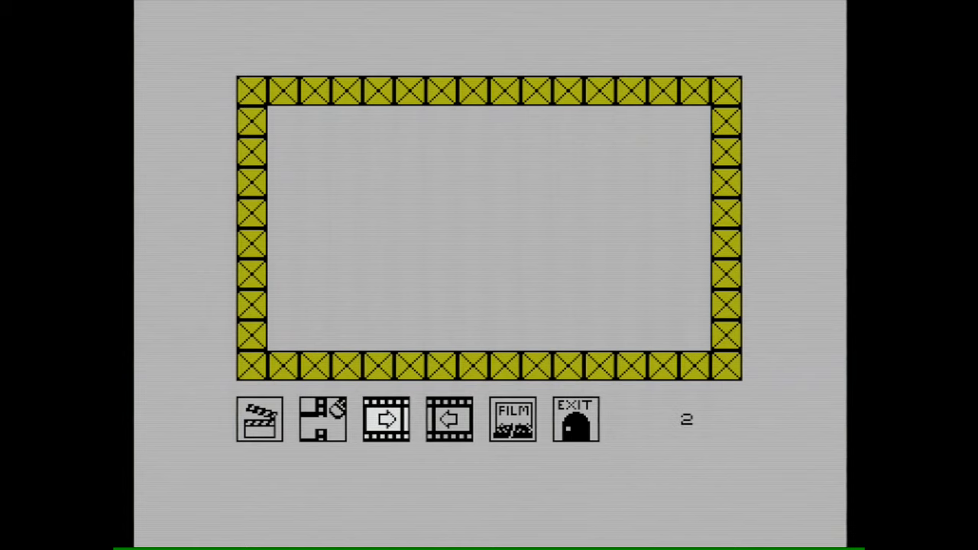